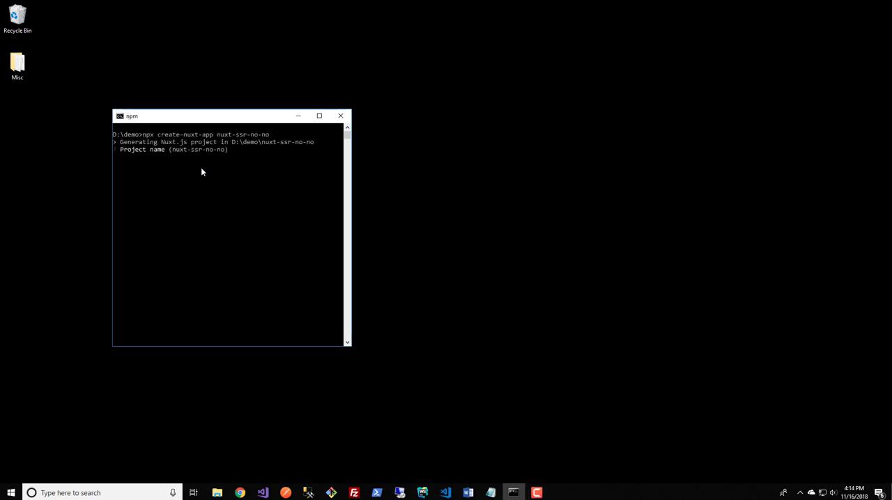
Create nuxt-ssr-no-no with default name, Universal mode and no Prettier, then open another console
key("enter")
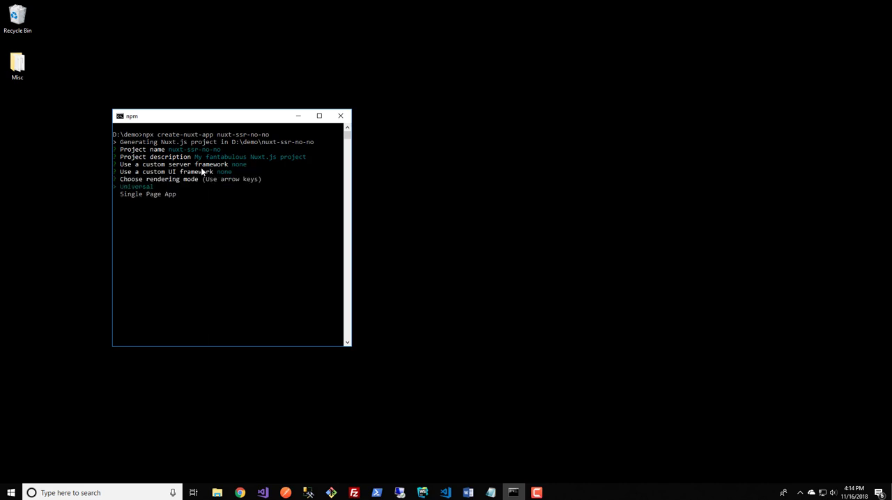
key("Enter")
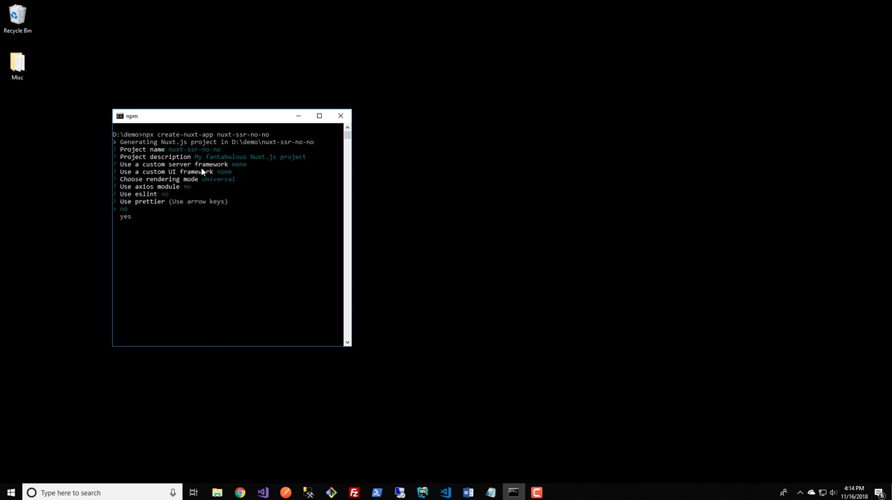
key("Enter")
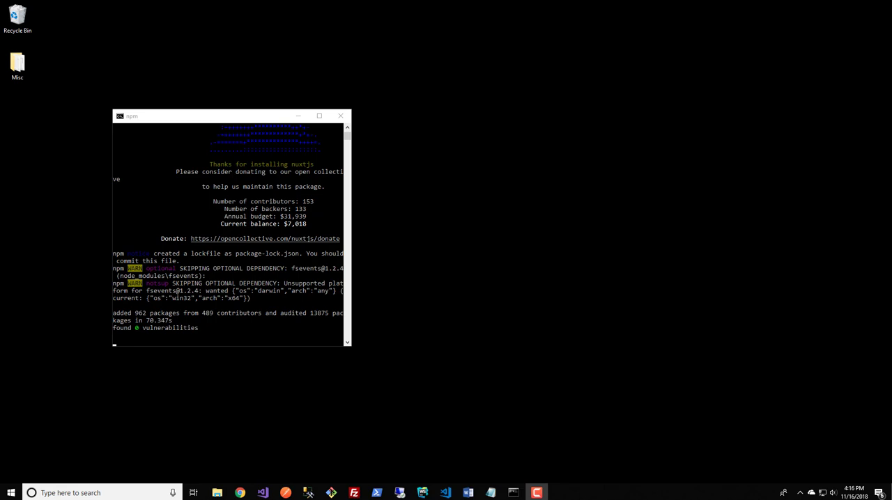
key("Win+r")
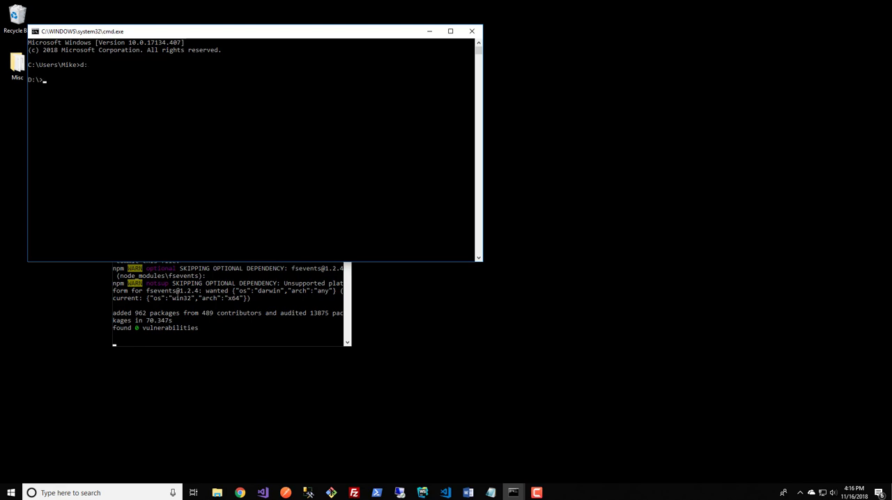
Change into D:\demo\nuxt-ssr-no-no and launch VS Code there with 'code .'
type("cd D:\\demo\\nuxt-ssr-no-no")
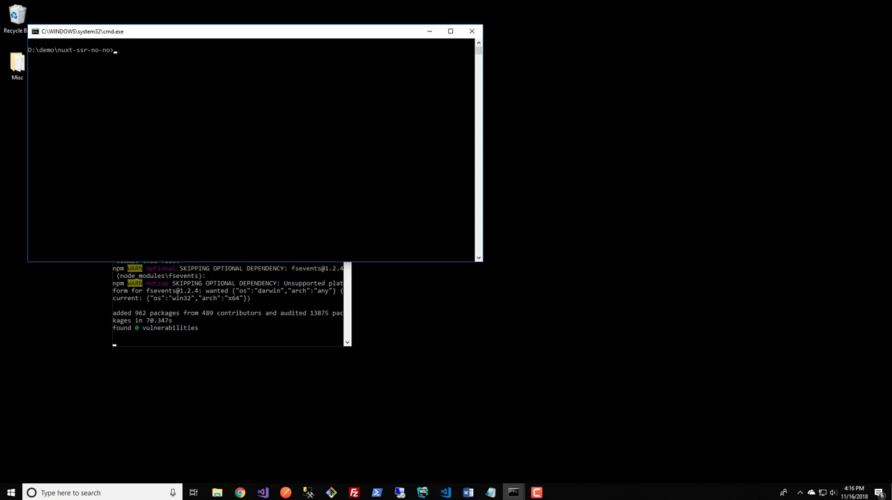
type("code .")
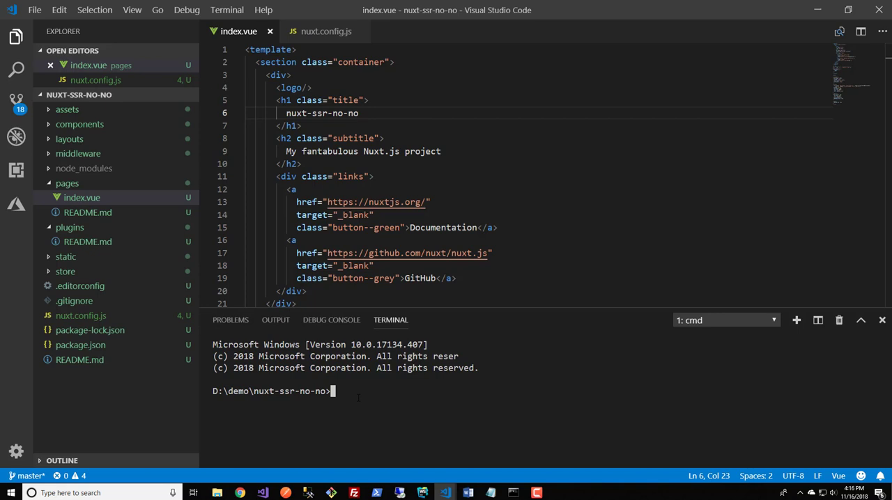
Run npm run dev, confirm the starter page at localhost:3000, and return to VS Code
type("npm")
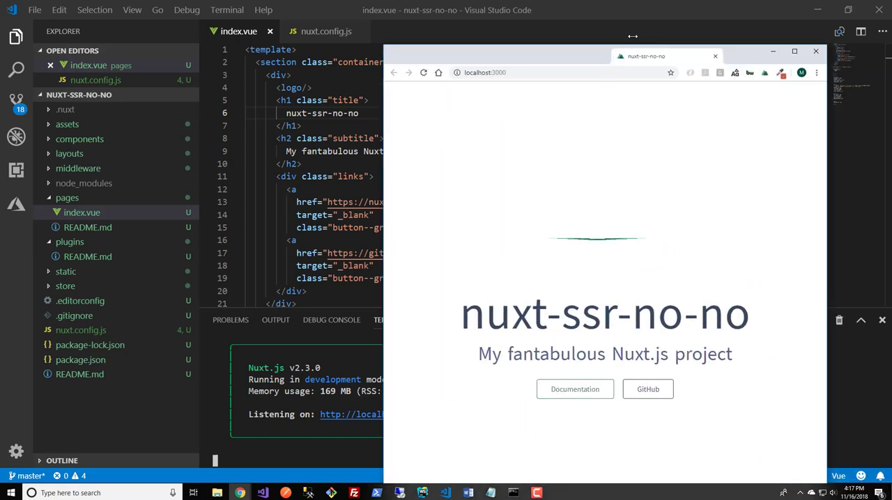
left_click(794, 51)
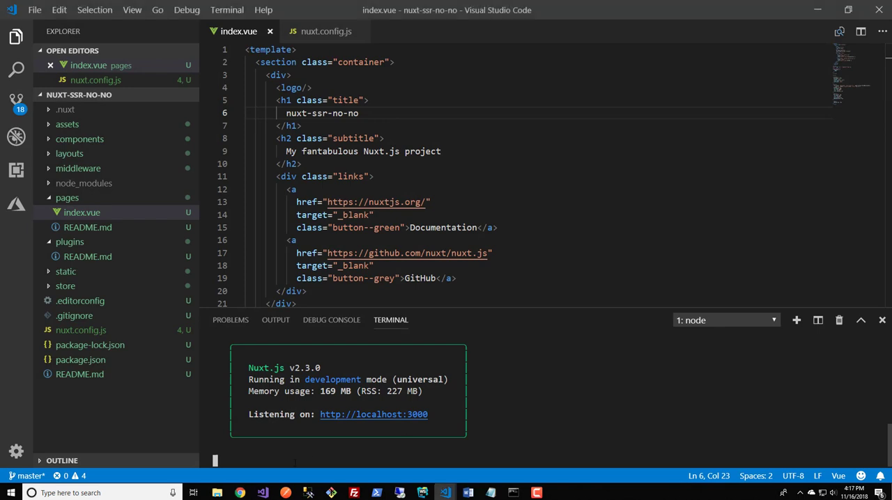
Stop the dev server, install vue2-scrollspy with --save, and paste scrollspy markup into index.vue
key("ctrl+c")
type("npm install vue2-scrollspy --save")
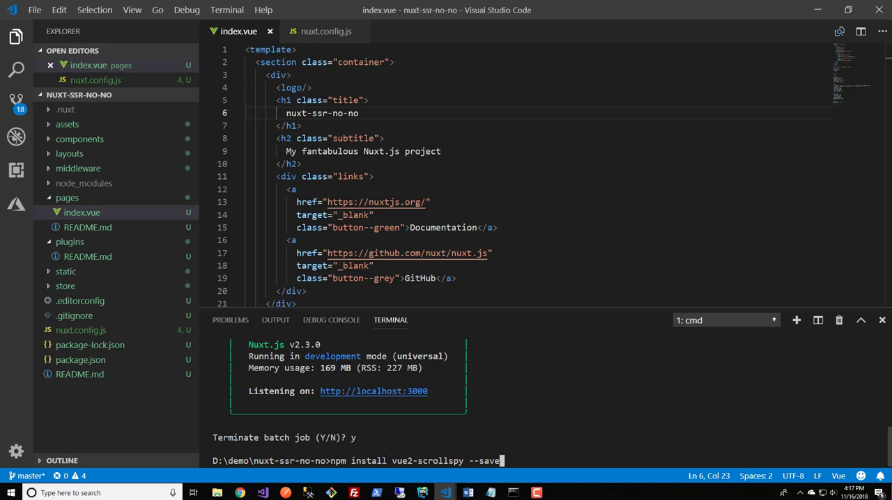
key("Enter")
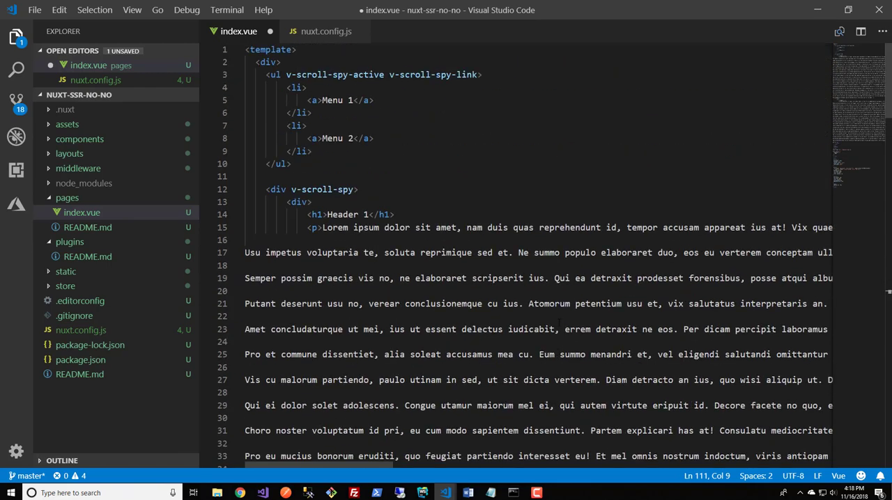
left_click_drag(285, 75, 446, 75)
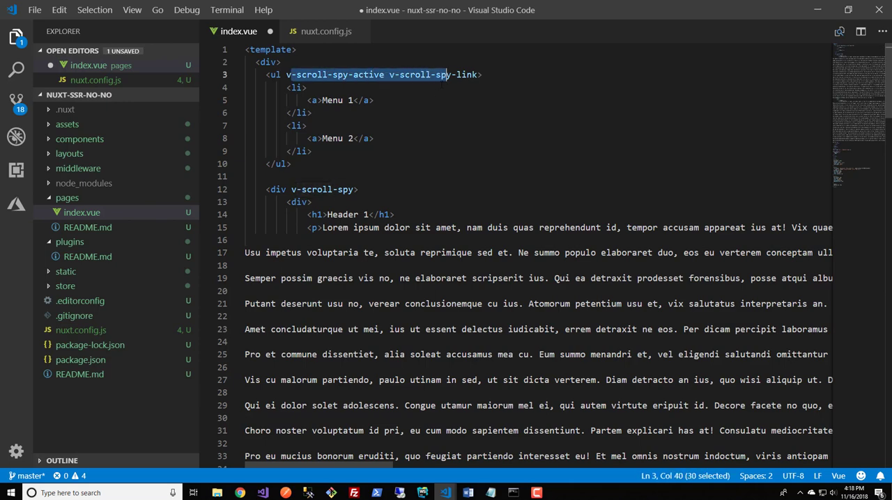
scroll("down", 3)
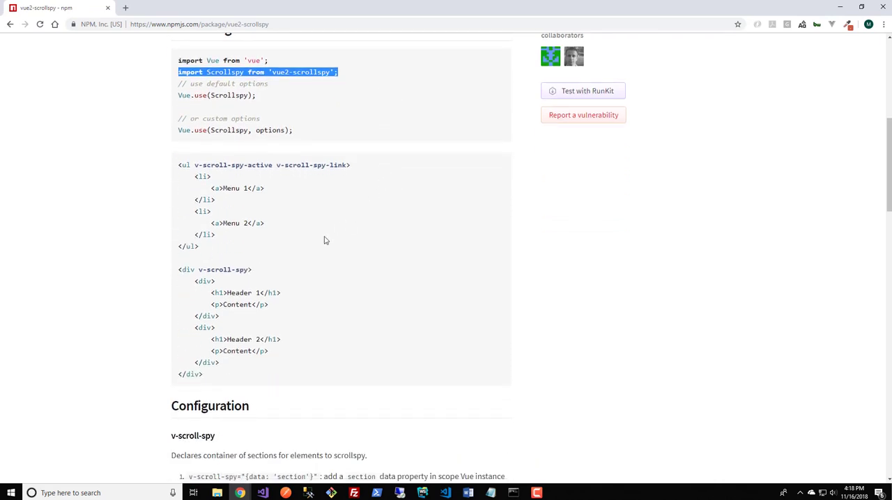
mouse_move(267, 12)
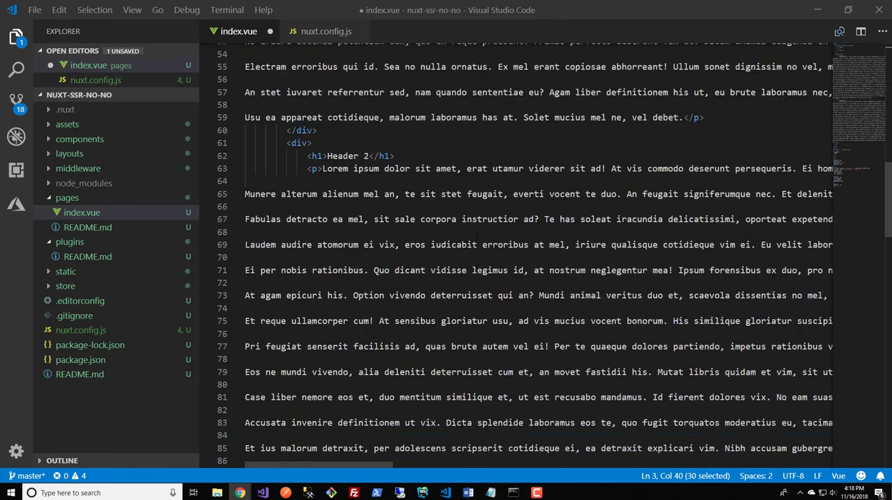
Add import Scrollspy from 'vue2-scrollspy' to index.vue and list Scrollspy beside Logo in components
scroll("down", 3)
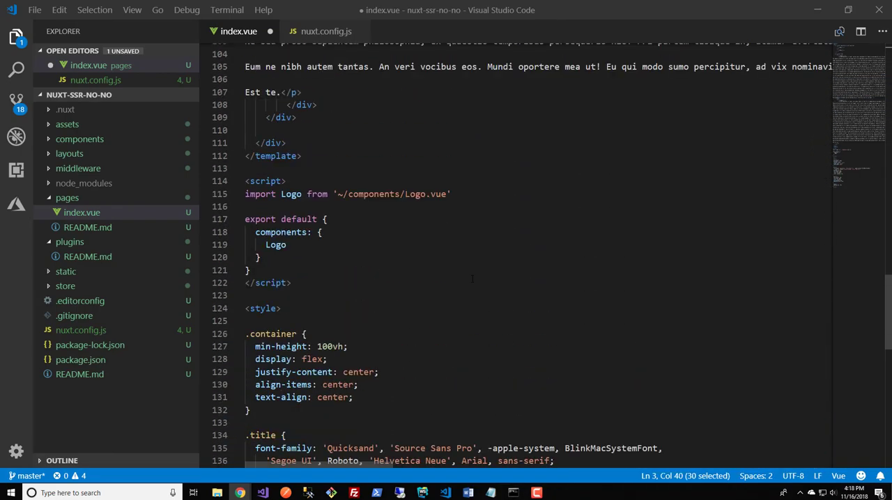
type("i")
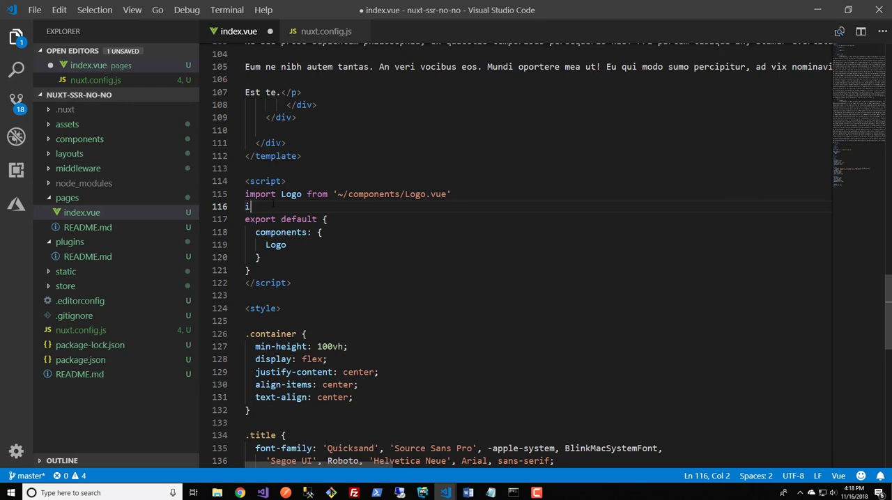
type("mport Scrollspy f")
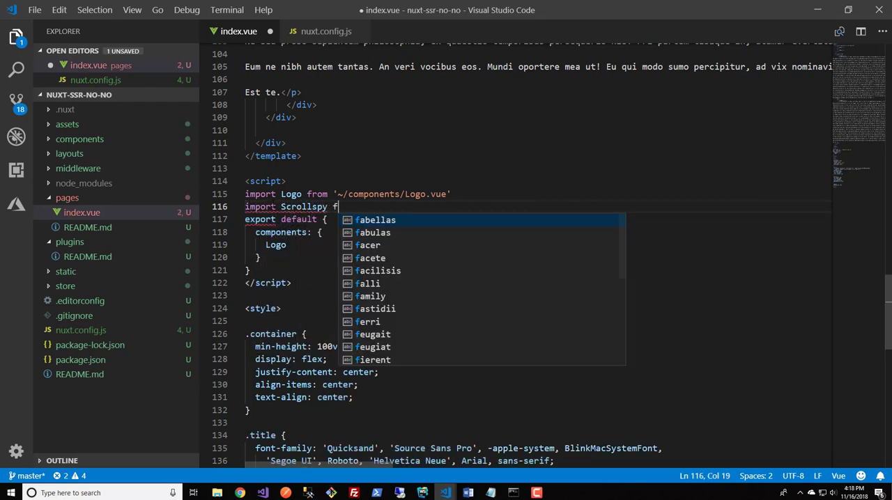
type("rom ''")
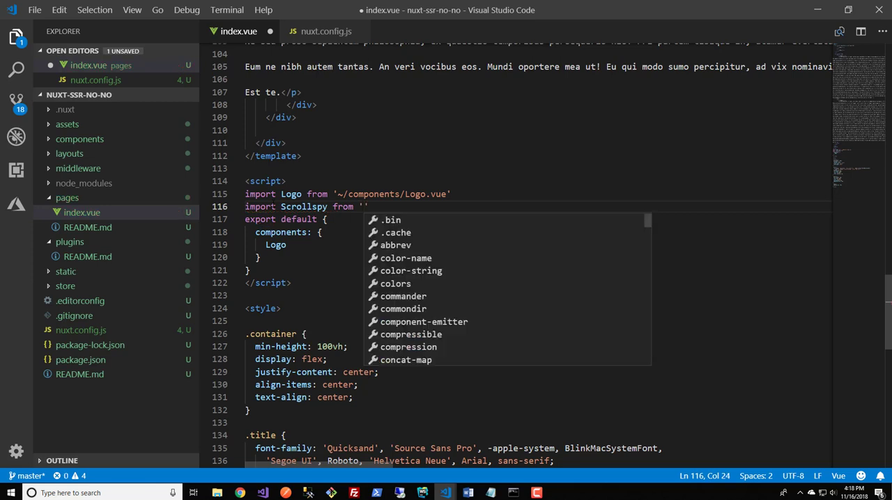
type("vue")
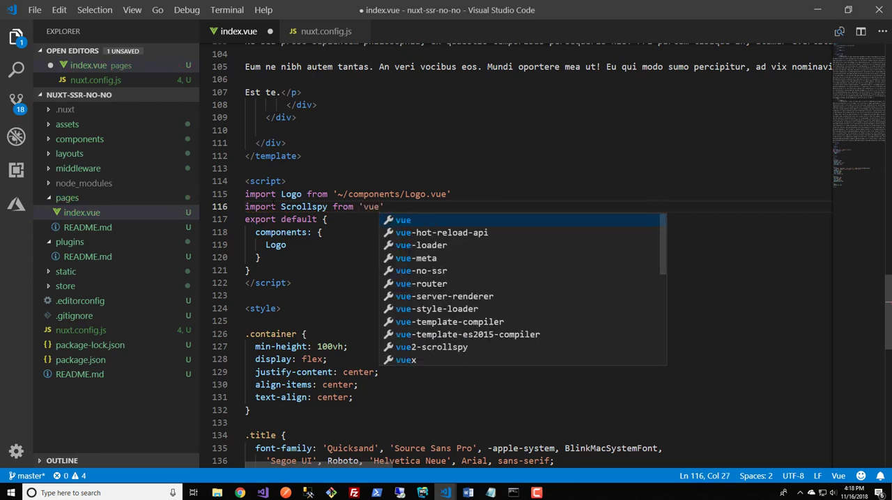
left_click(432, 347)
type("Scro")
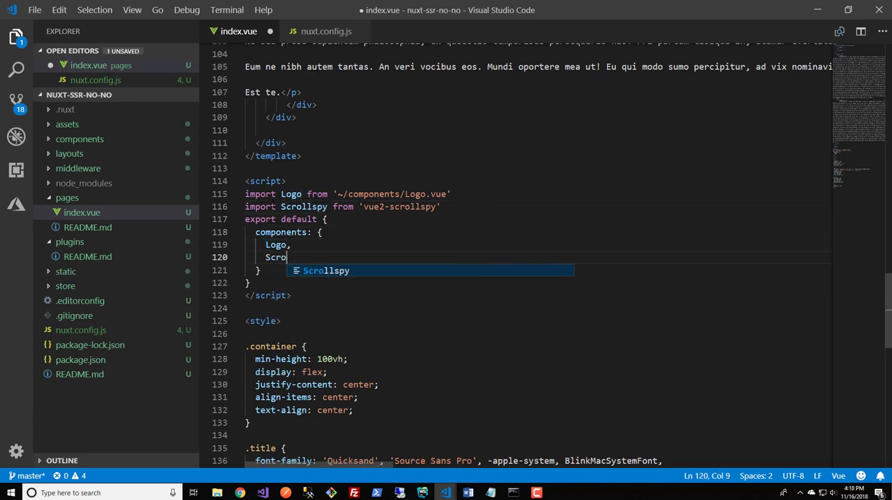
key("Tab")
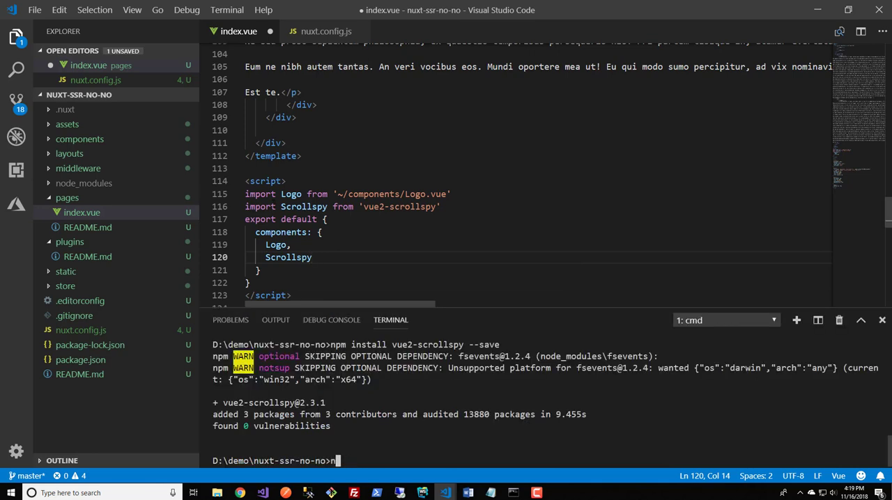
Run npm run dev, hide the terminal, and undo the Scrollspy import and component lines
type("npm ru")
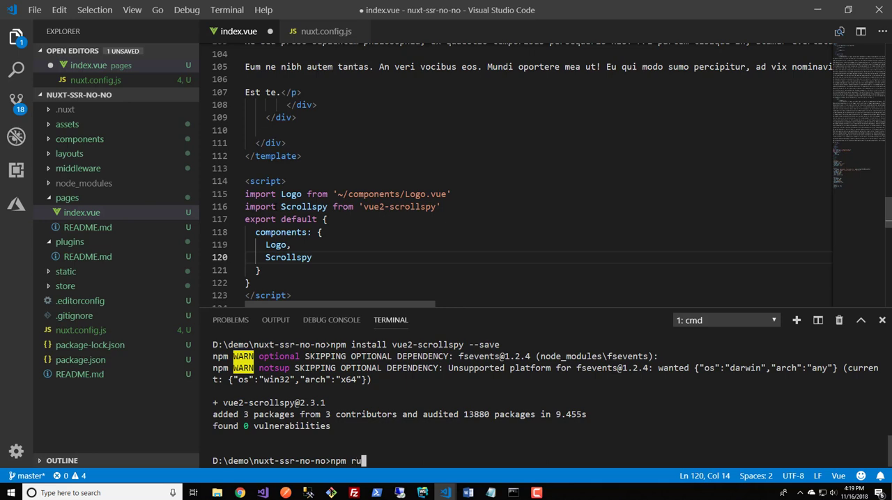
key("Enter")
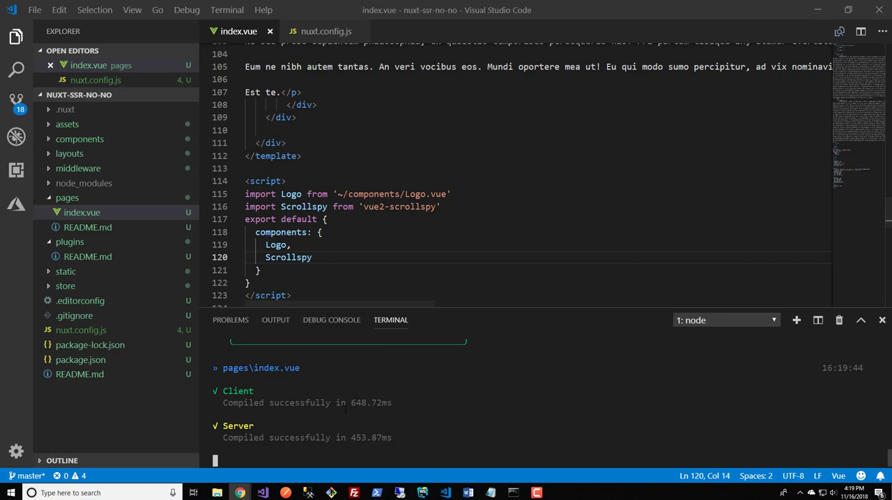
key("ctrl+c")
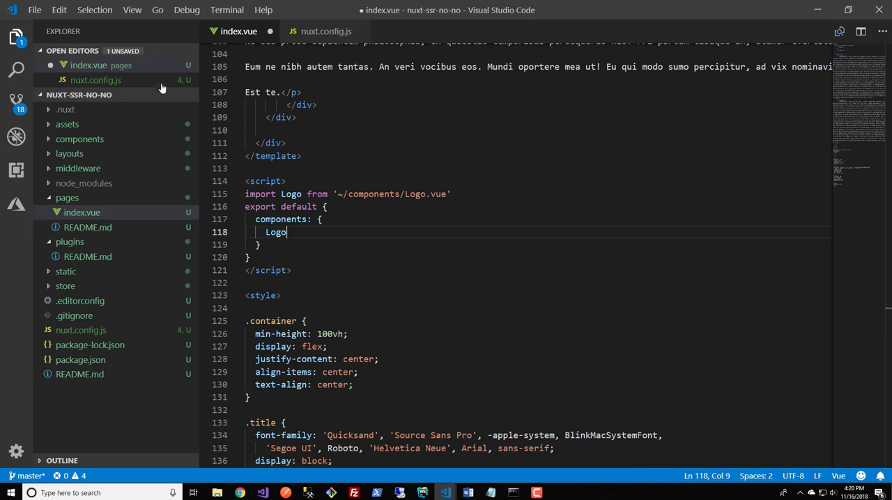
Save index.vue and create plugins/vue2-scrollspy.js installing Scrollspy with cubic easing
key("ctrl+s")
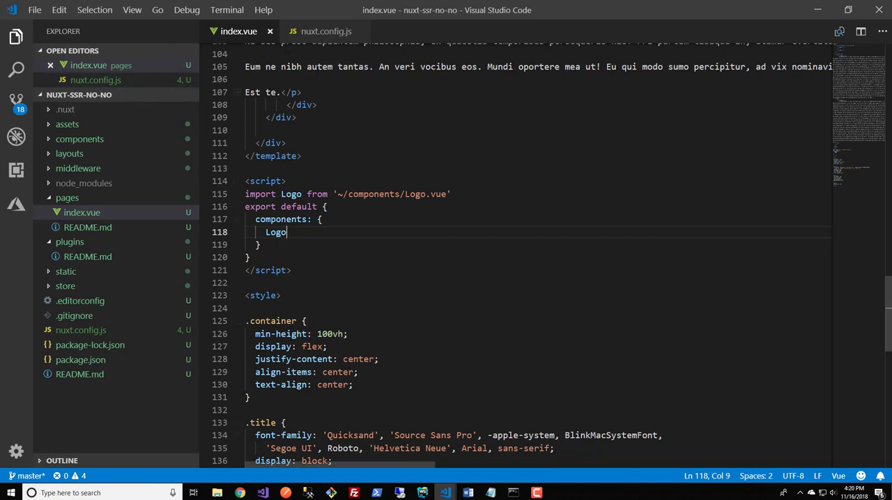
left_click(318, 32)
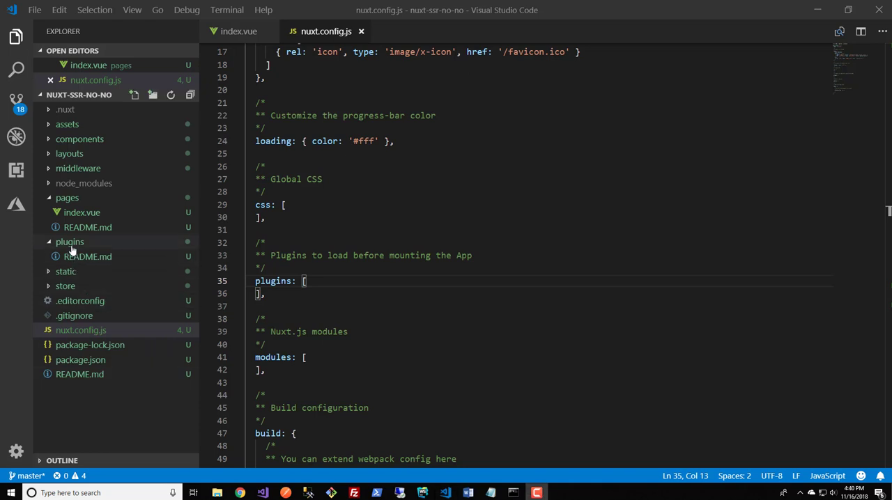
right_click(69, 242)
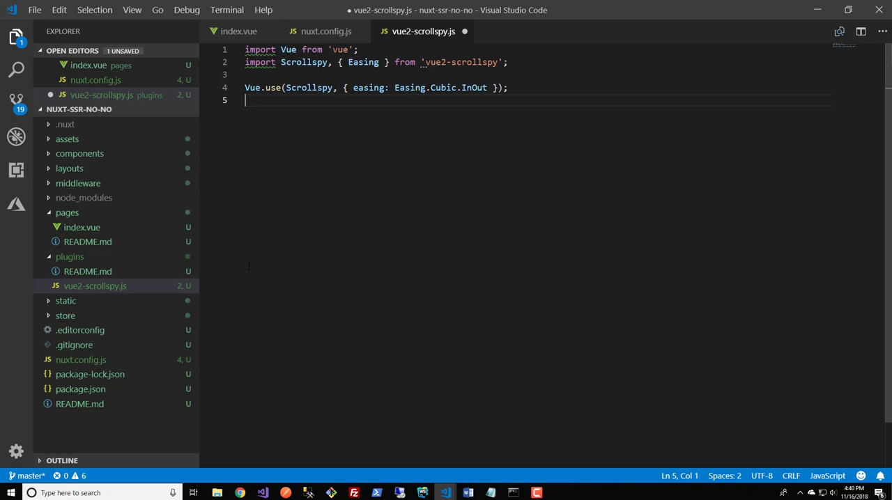
mouse_move(87, 242)
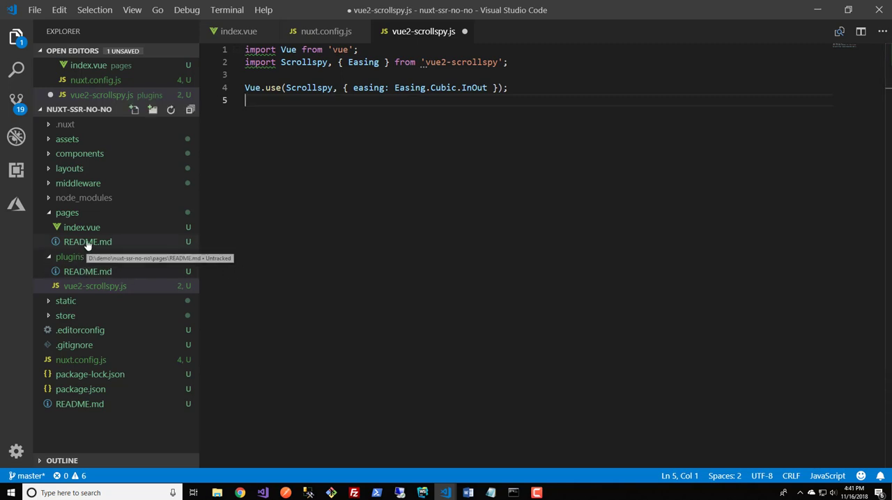
left_click(327, 32)
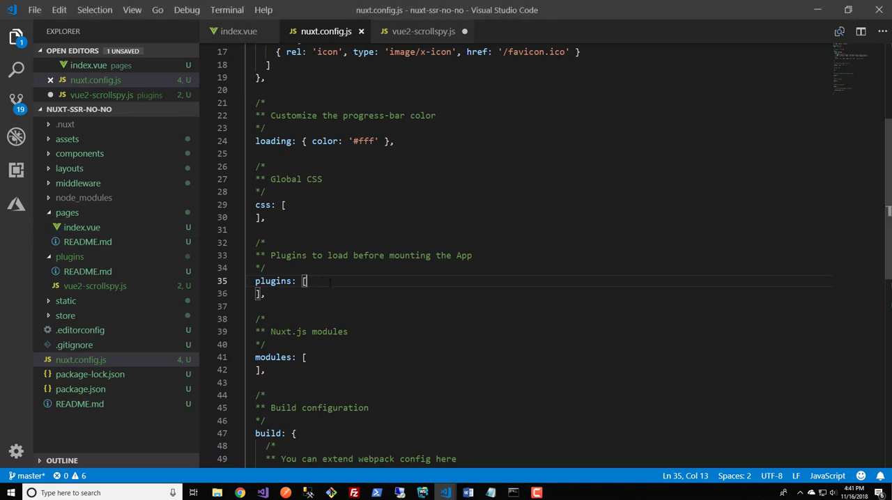
Add { src: '~/plugins/vue2-scrollspy', ssr: false } to nuxt.config.js's plugins array
key("Enter")
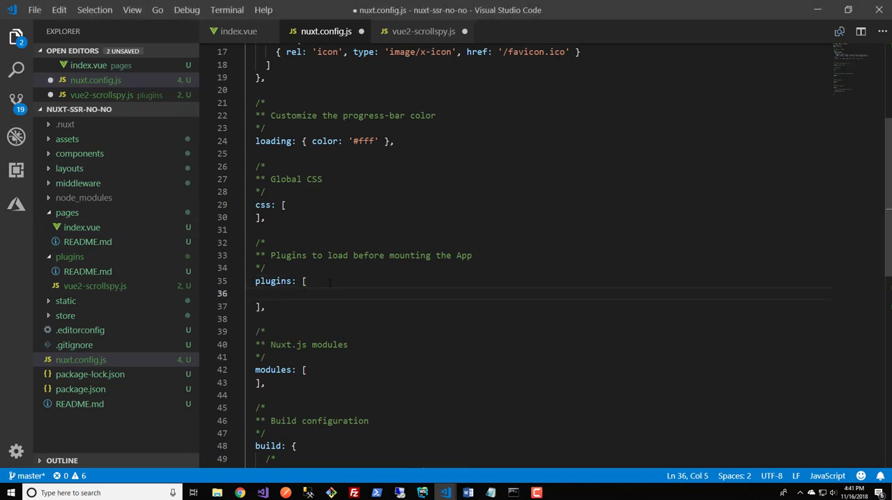
type("{ src: '~/plugins/vue2-scrollspy', ssr: false }")
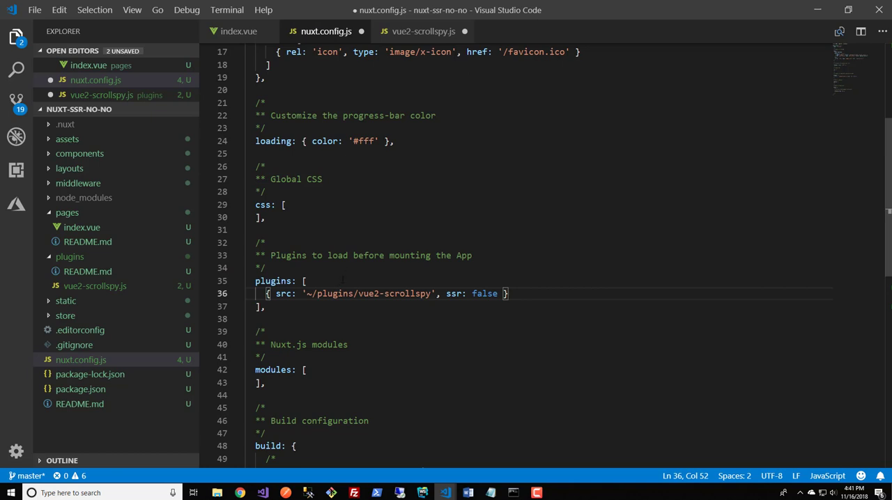
mouse_move(172, 50)
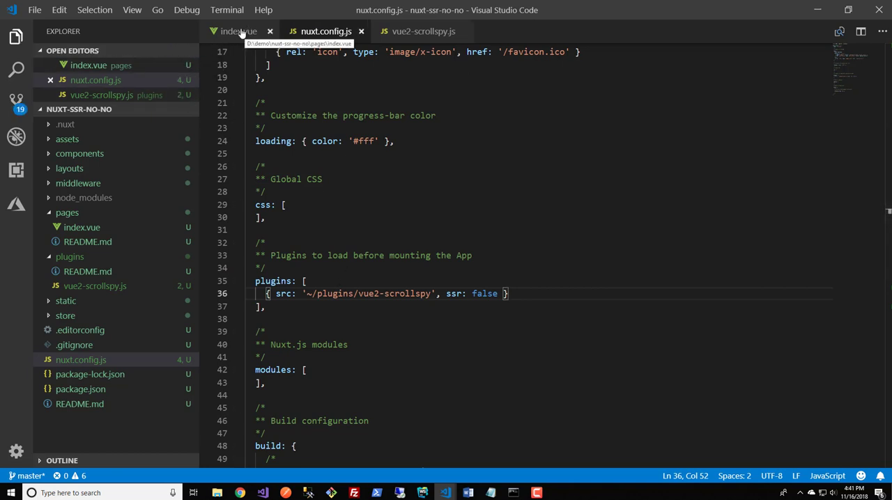
From index.vue's terminal, stop the dev server with y and run npm run dev again
left_click(239, 31)
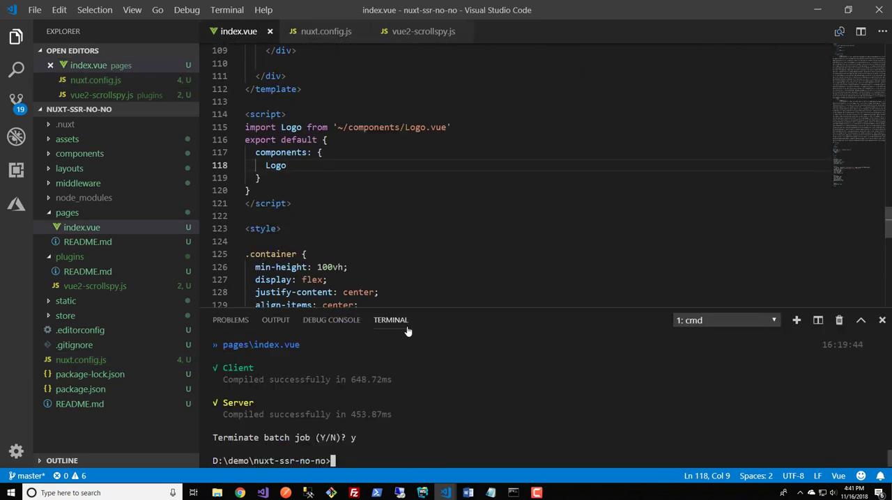
type("y")
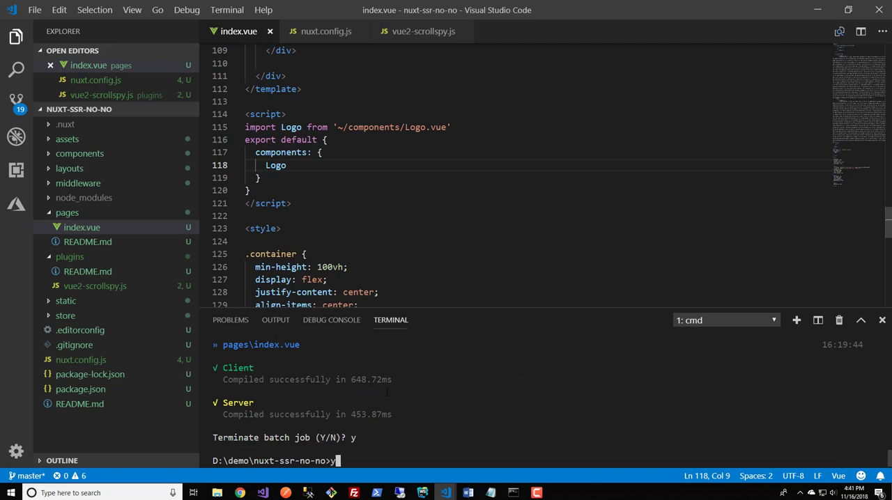
type("npm run dev")
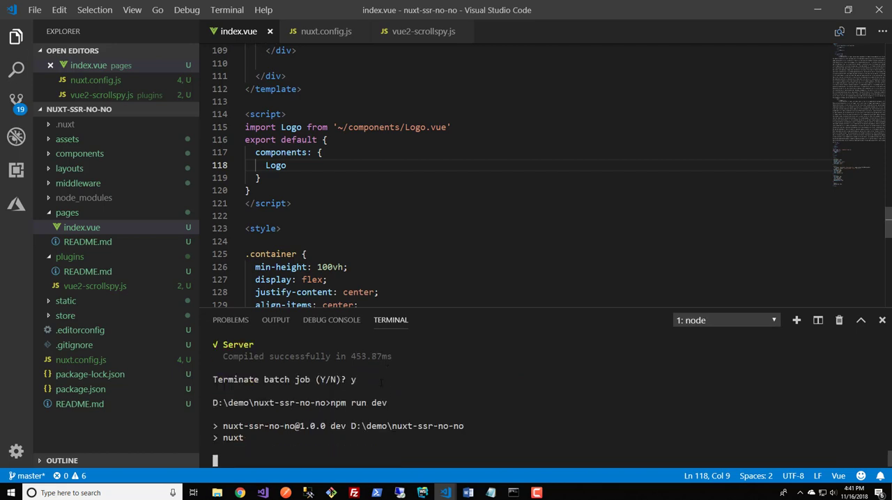